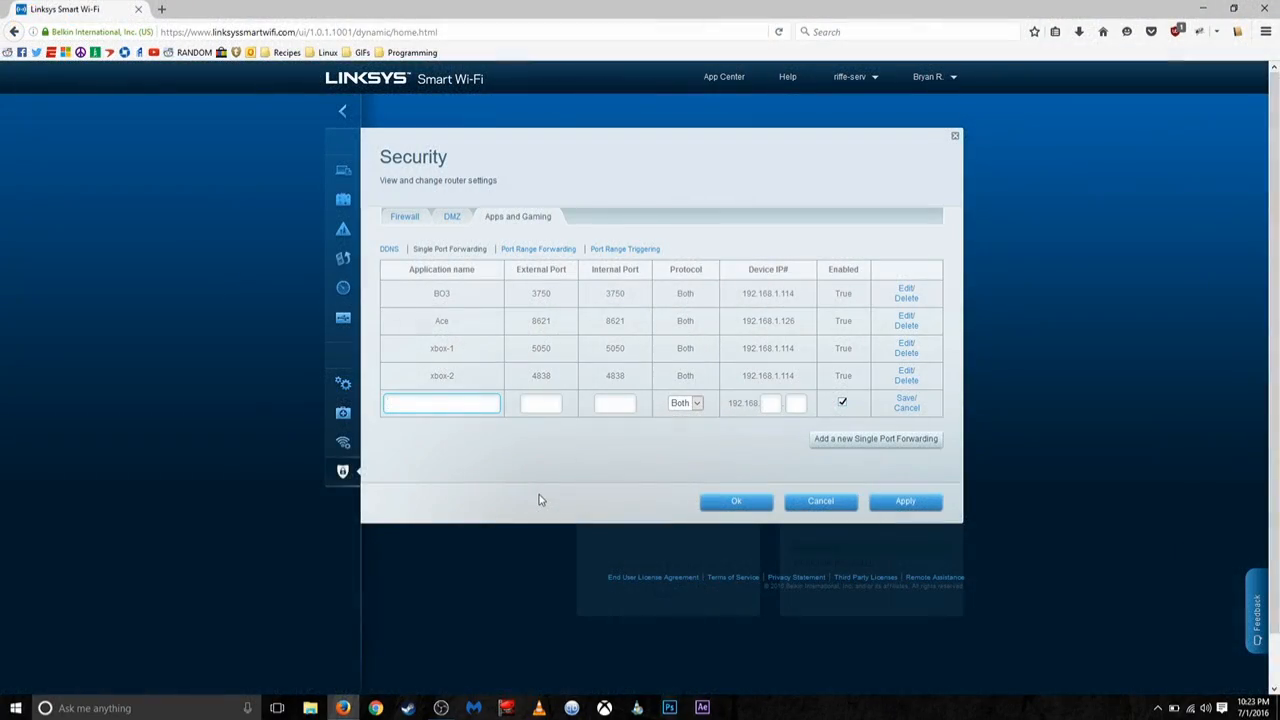
Review the Port Range Forwarding rule in the Security dialog, then move to a new browser tab.
{"action": "left_click", "coordinate": [440, 402]}
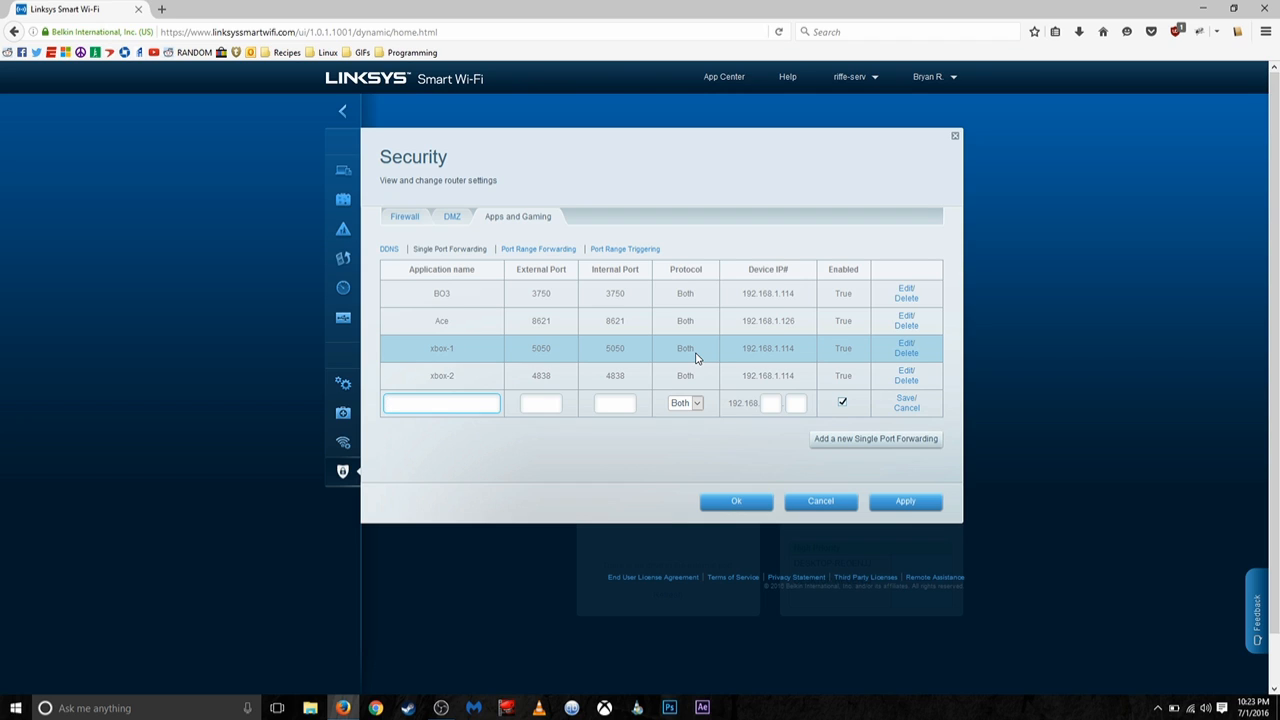
{"action": "left_click", "coordinate": [440, 402]}
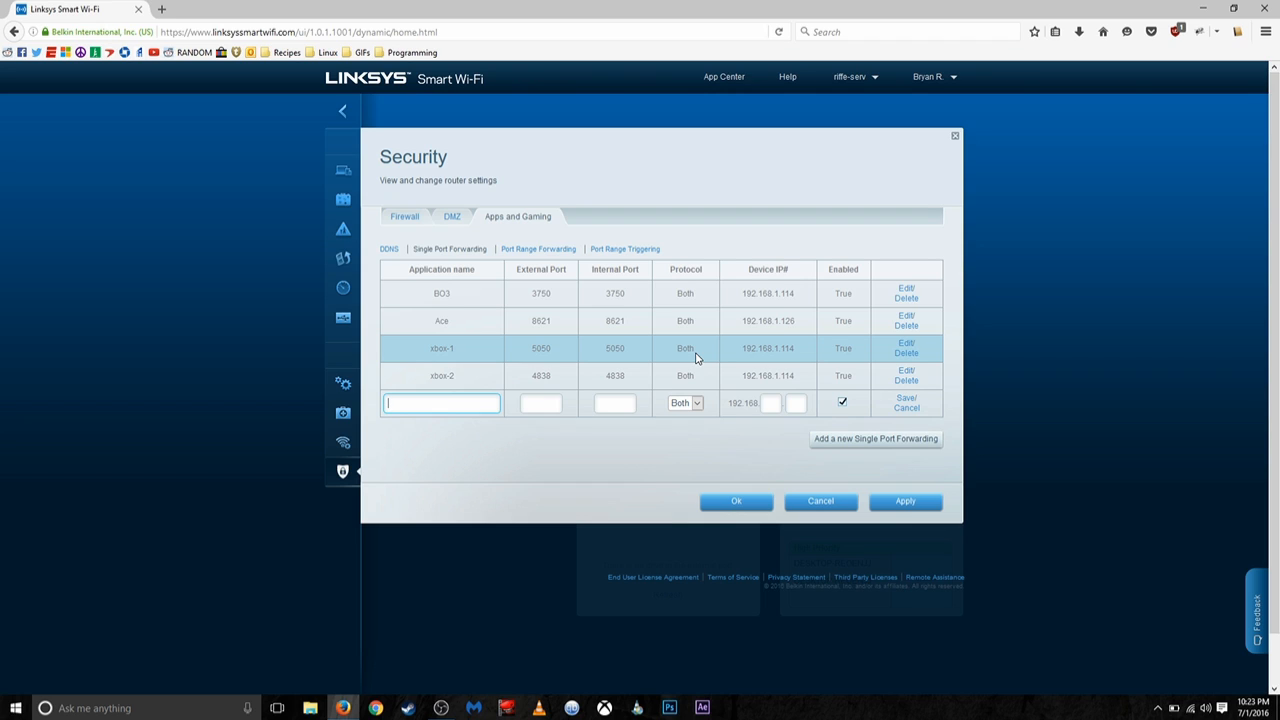
{"action": "mouse_move", "coordinate": [784, 362]}
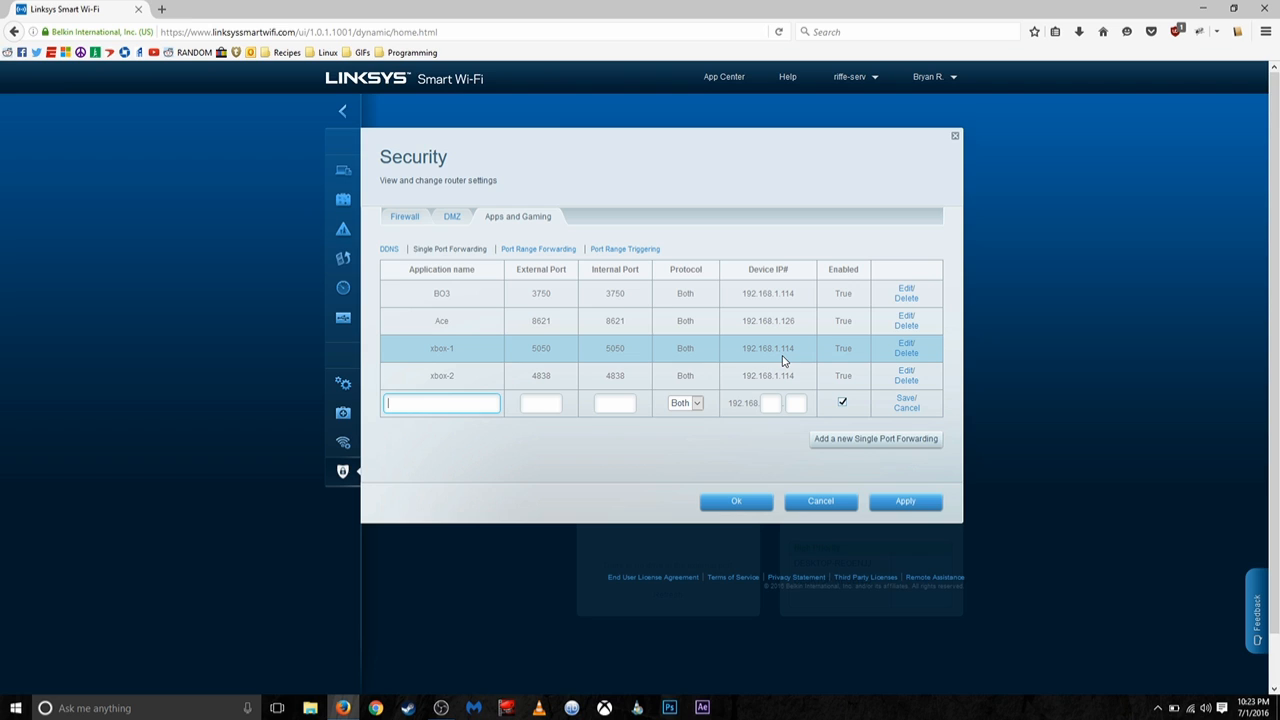
{"action": "left_click", "coordinate": [538, 248]}
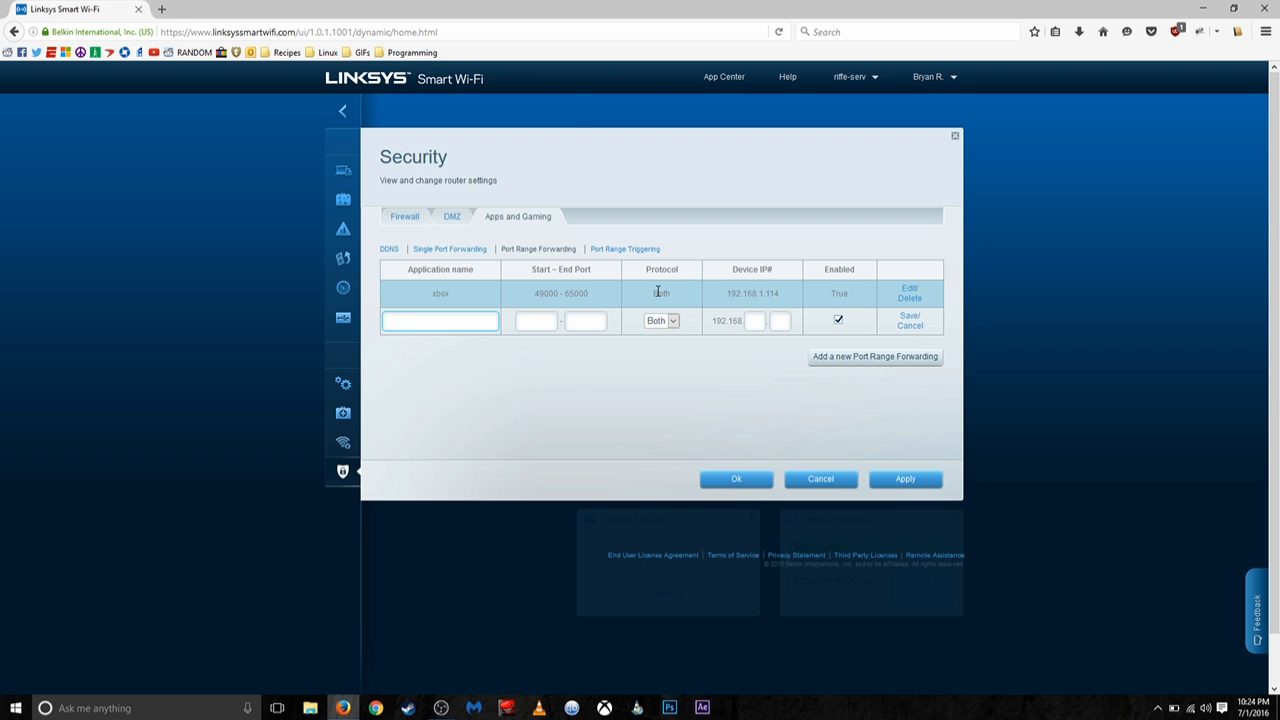
{"action": "mouse_move", "coordinate": [796, 308]}
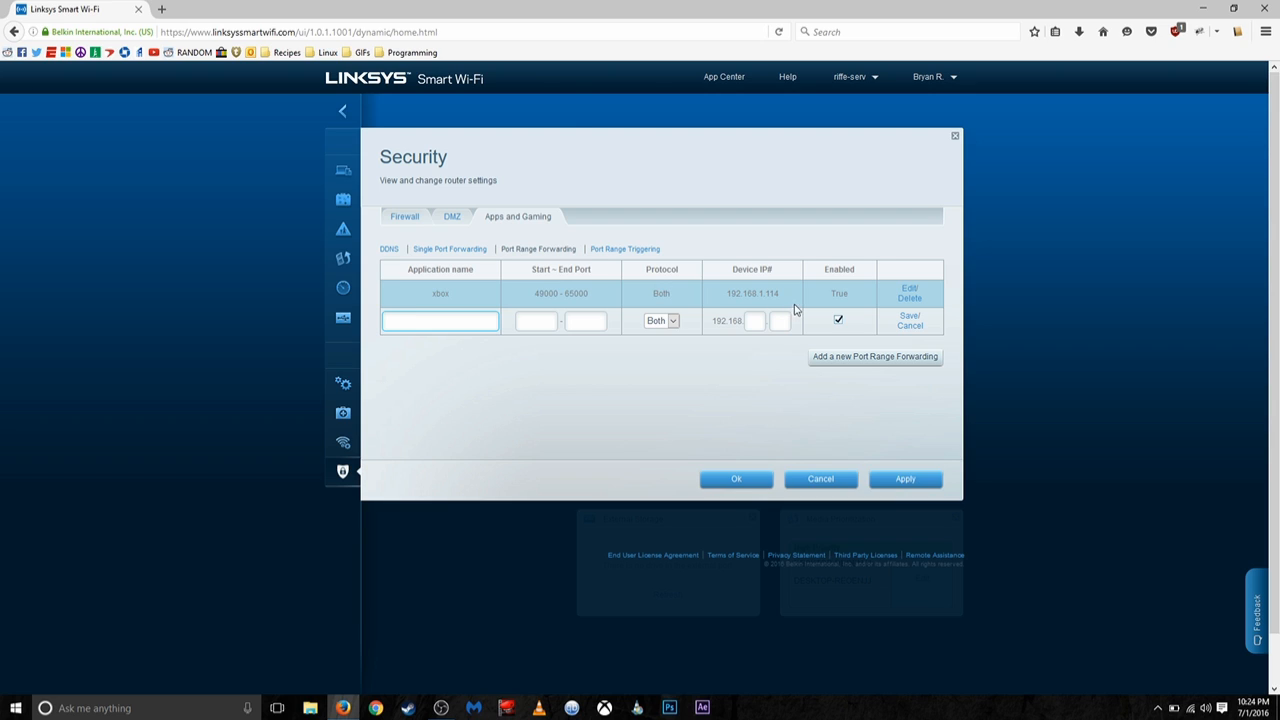
{"action": "mouse_move", "coordinate": [784, 296]}
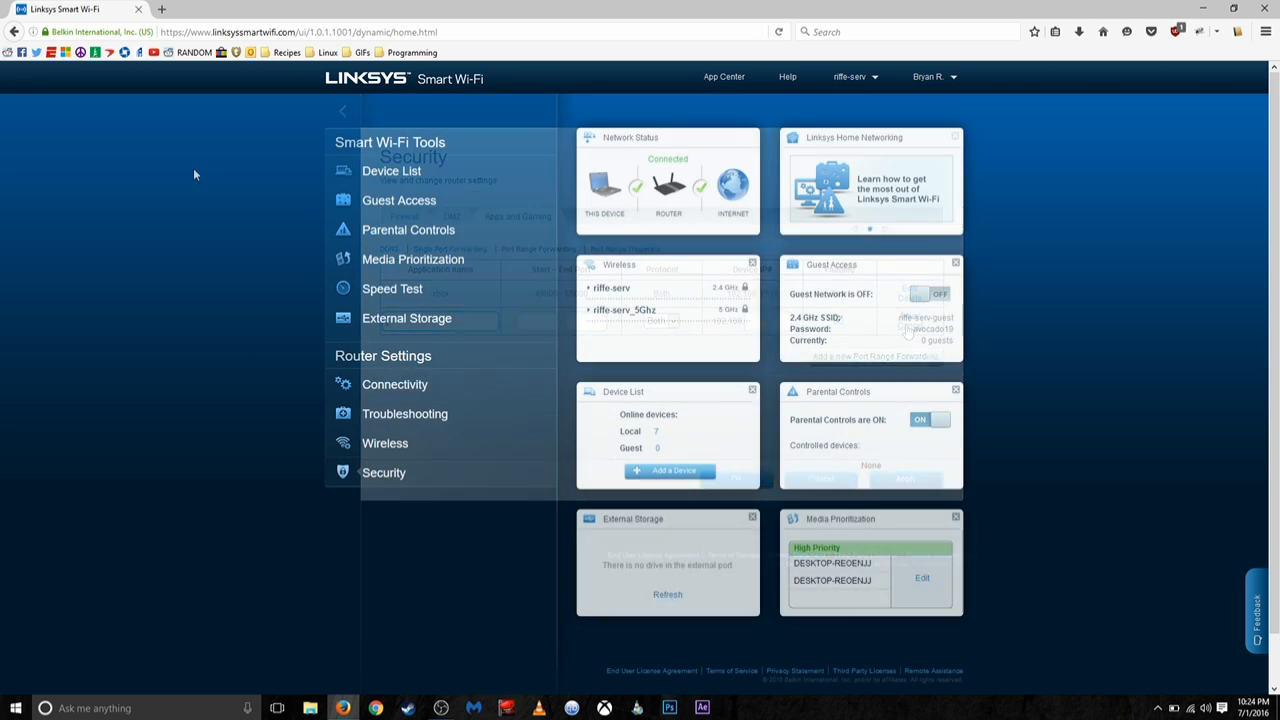
{"action": "left_click", "coordinate": [300, 8]}
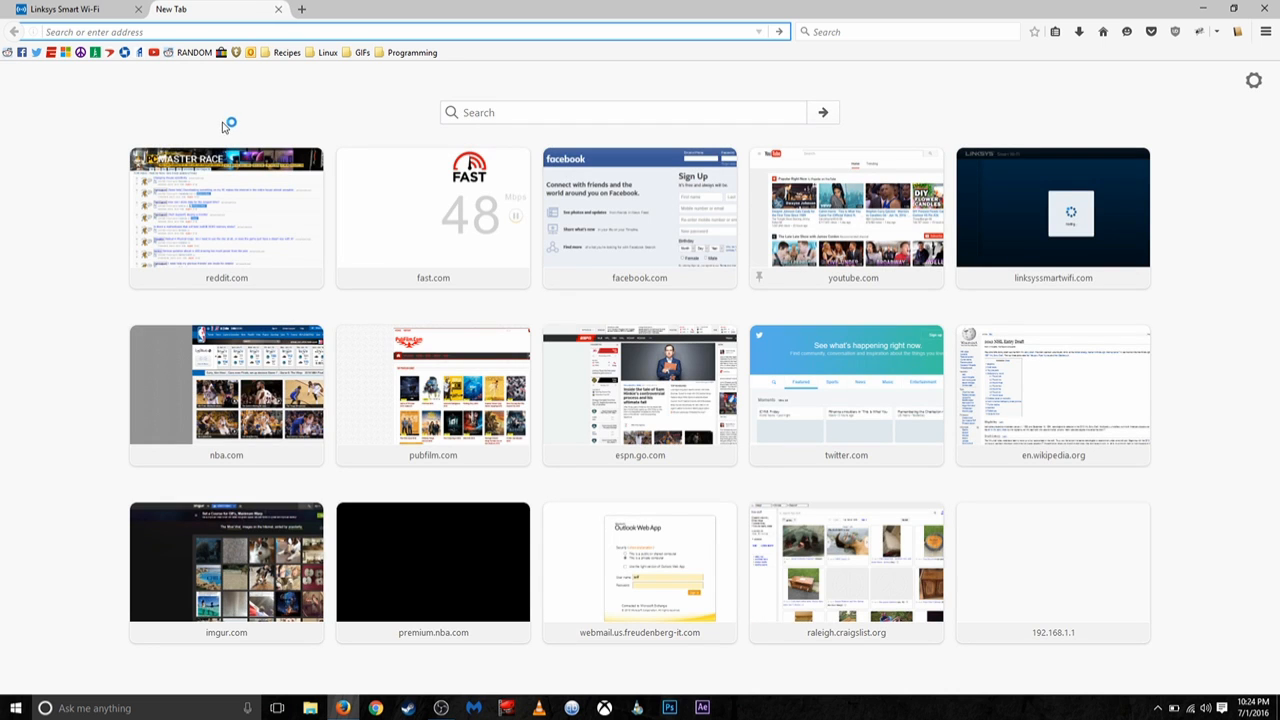
Search Google for "what is my ip" to show the public IP address card.
{"action": "type", "text": "whe"}
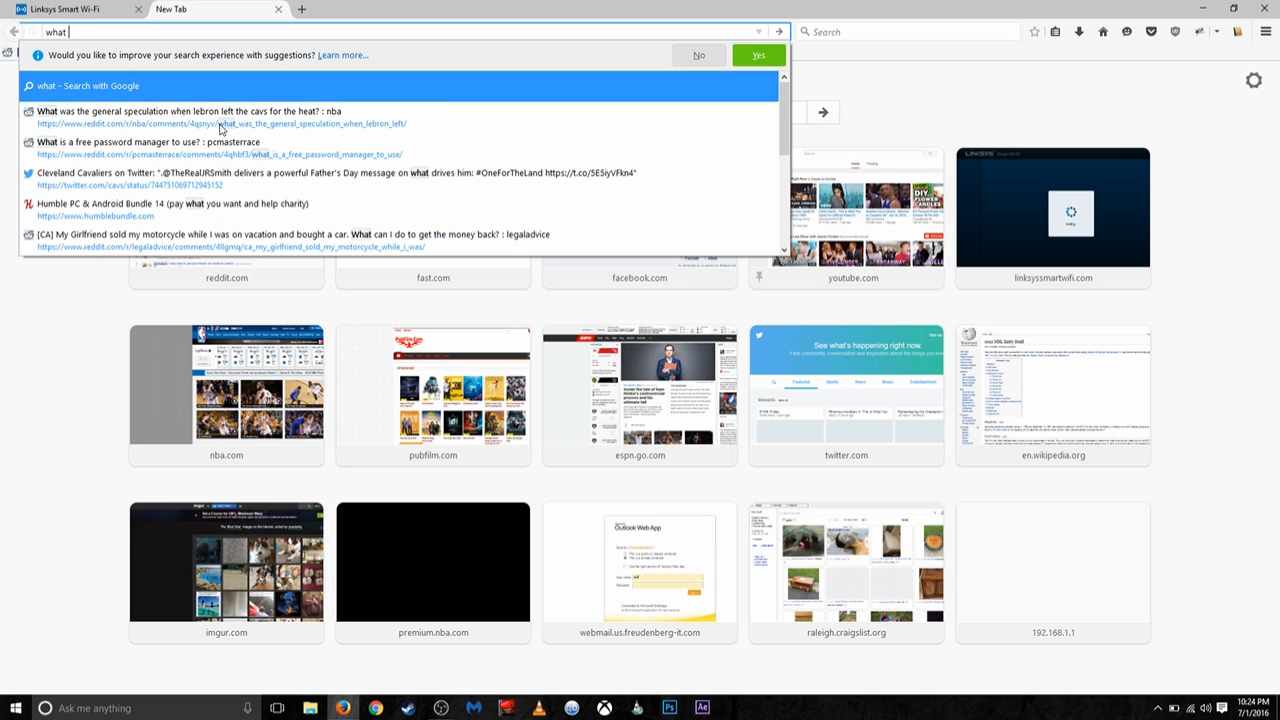
{"action": "type", "text": "is my"}
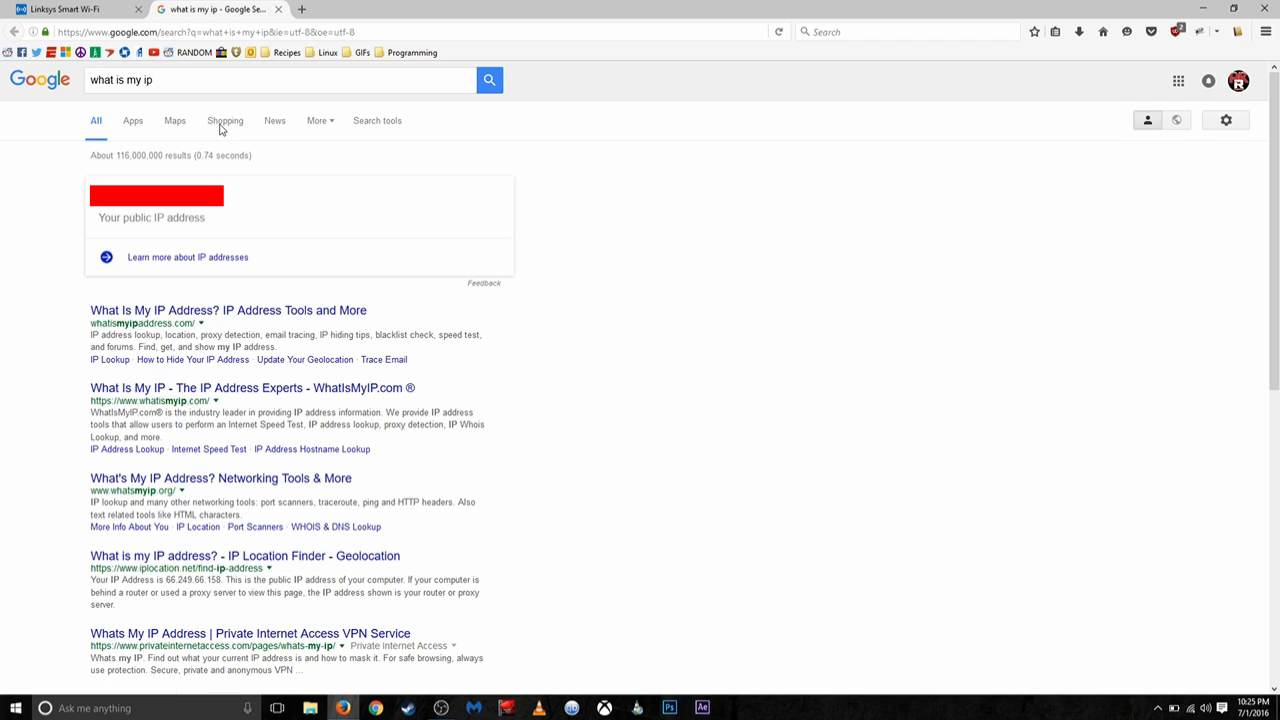
{"action": "mouse_move", "coordinate": [108, 218]}
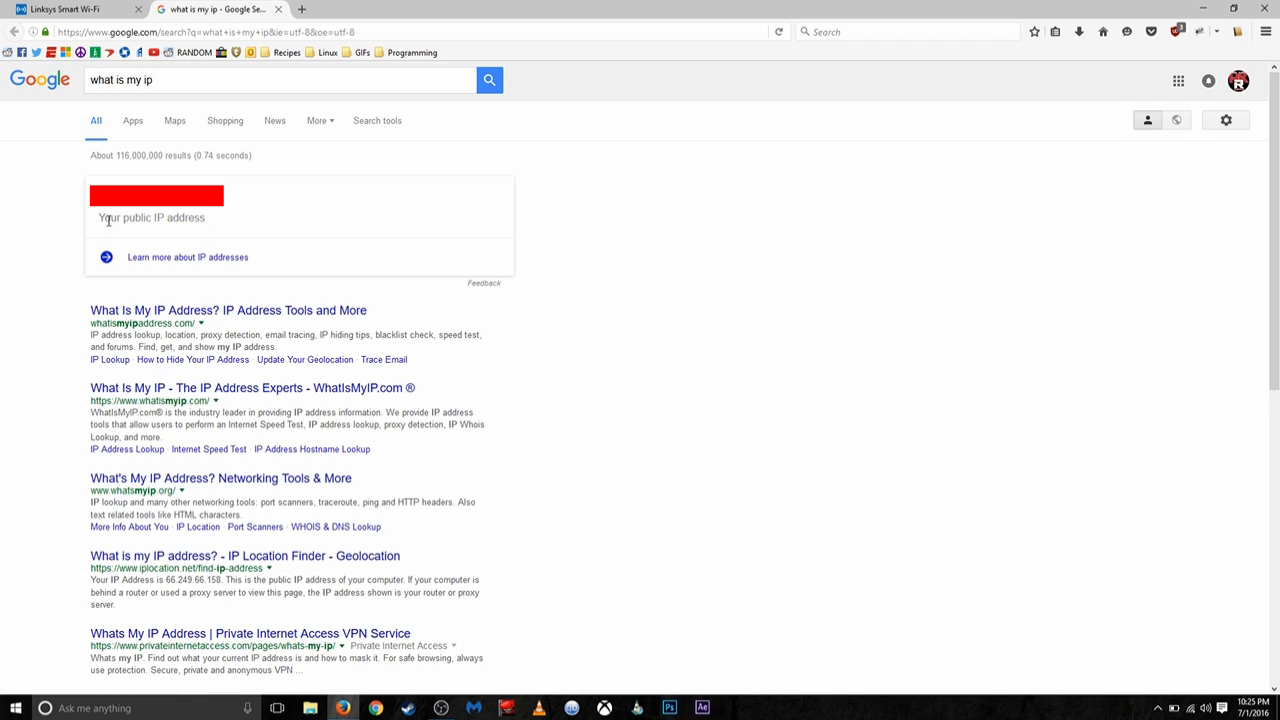
{"action": "mouse_move", "coordinate": [140, 236]}
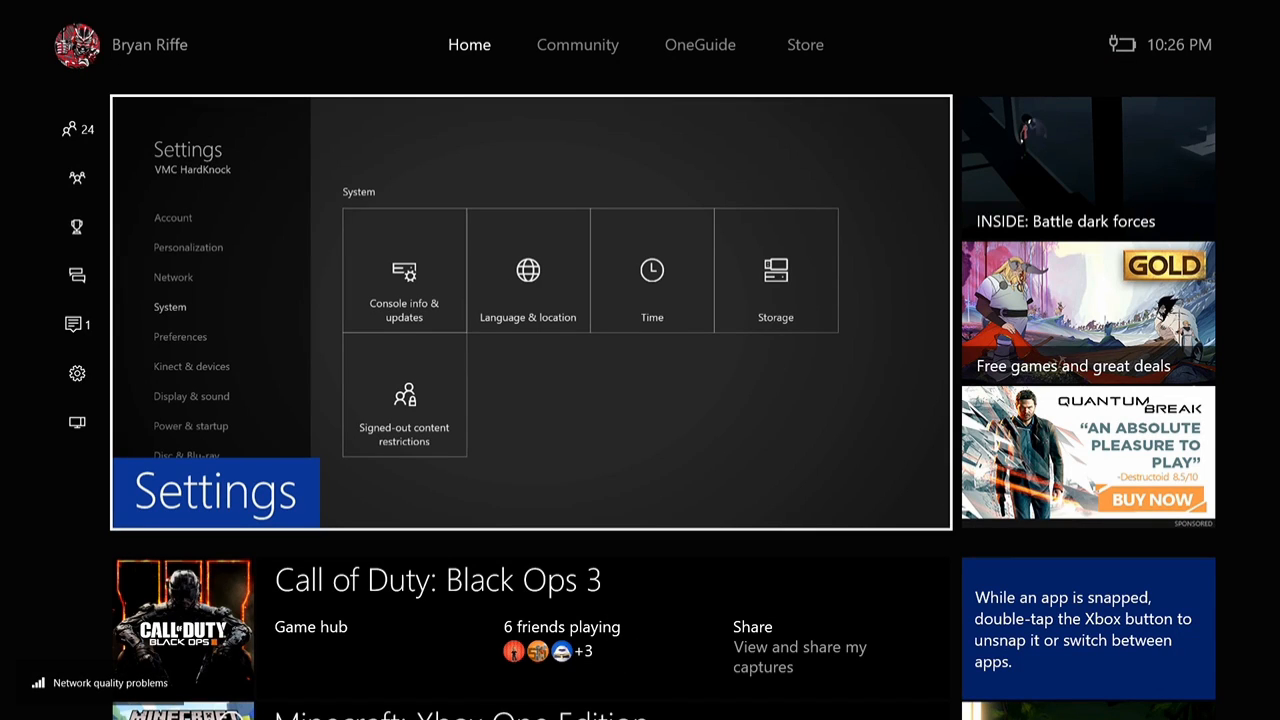
Go through the guide to Settings > All settings > System > Console info & updates.
{"action": "left_click", "coordinate": [76, 128]}
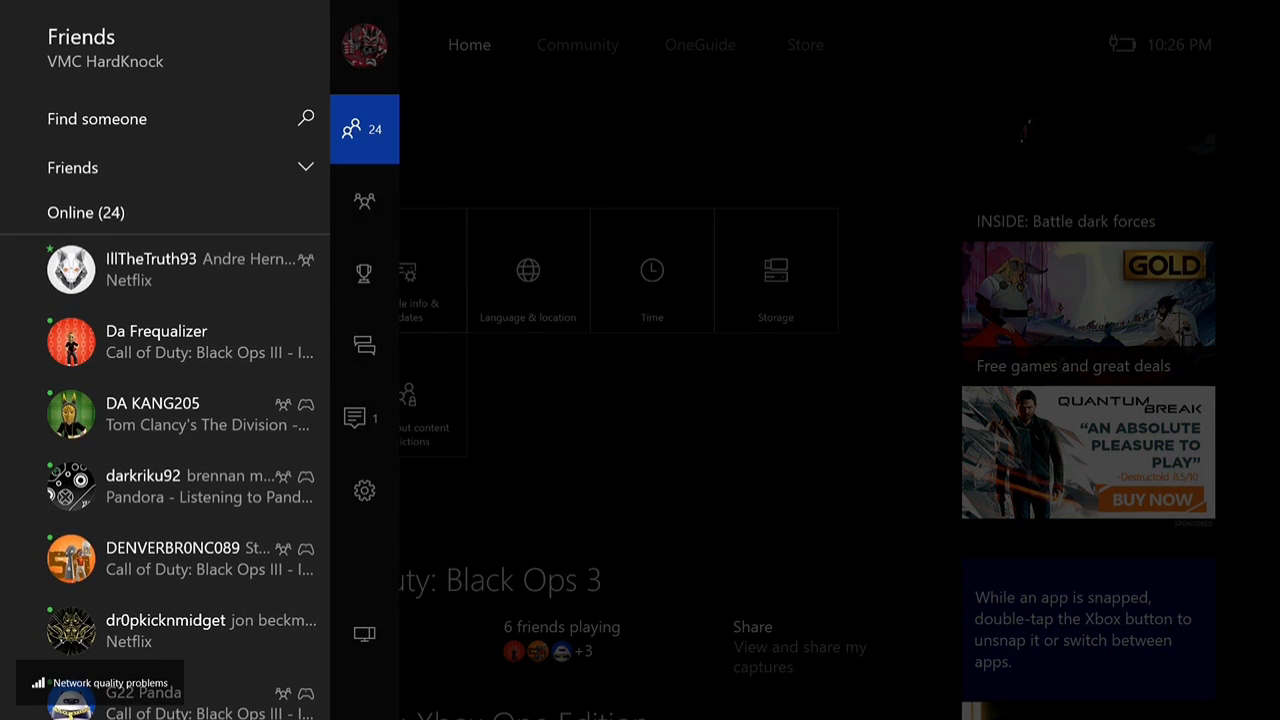
{"action": "left_click", "coordinate": [364, 490]}
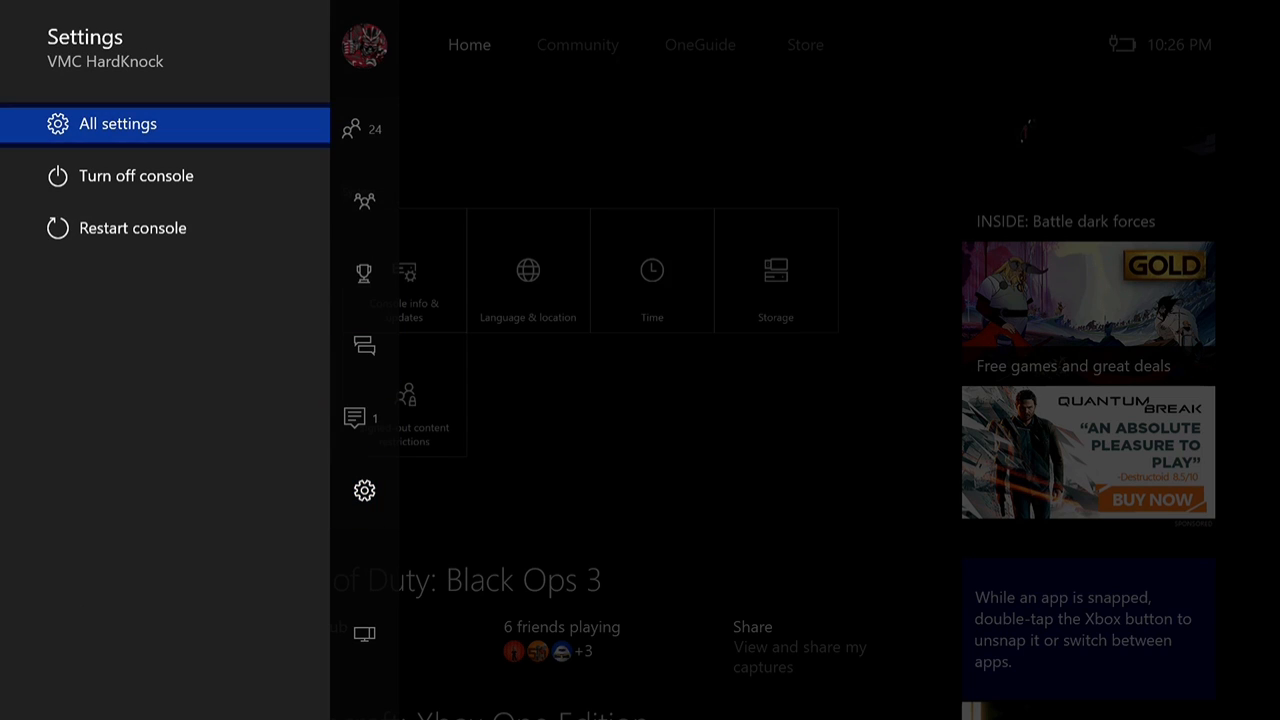
{"action": "left_click", "coordinate": [116, 124]}
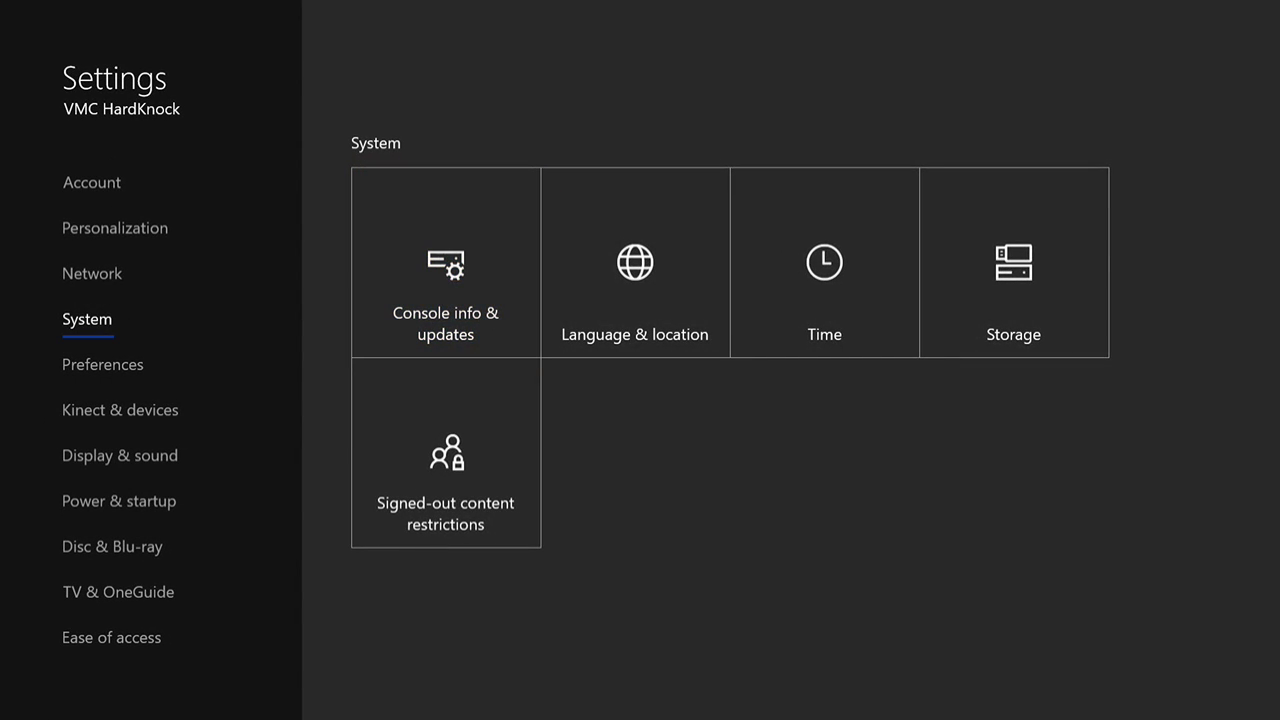
{"action": "left_click", "coordinate": [444, 262]}
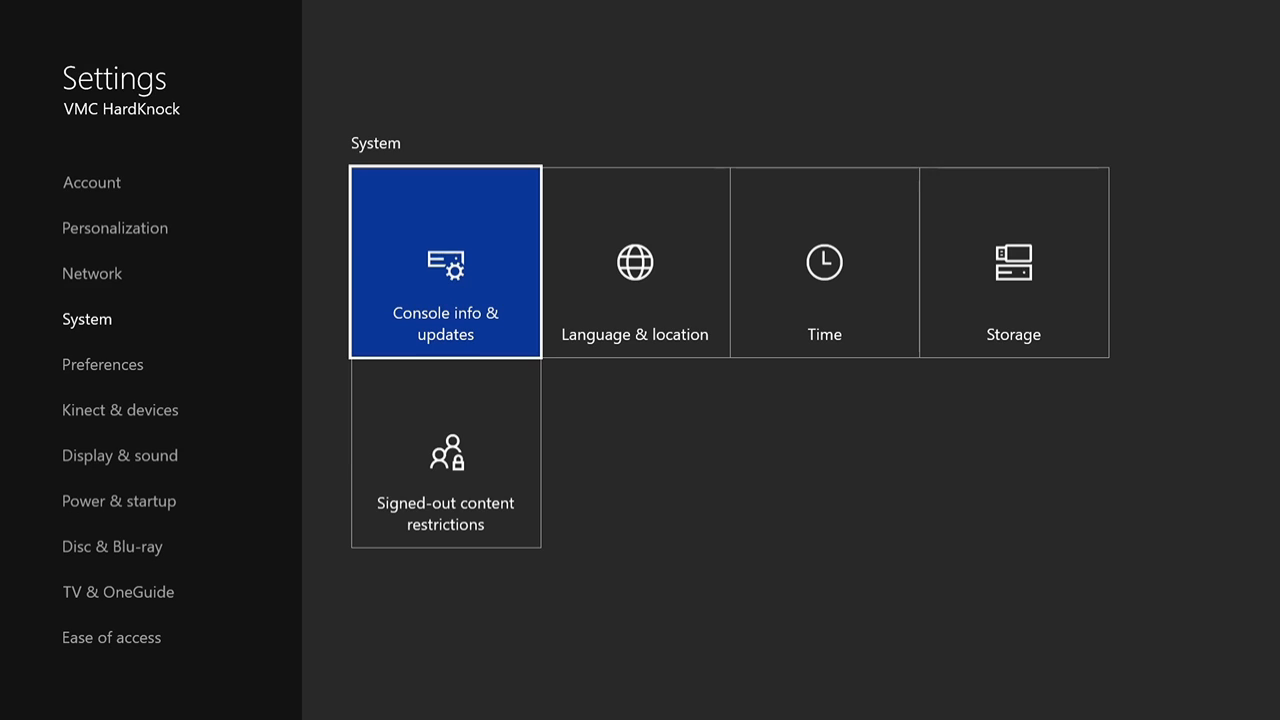
{"action": "left_click", "coordinate": [444, 262]}
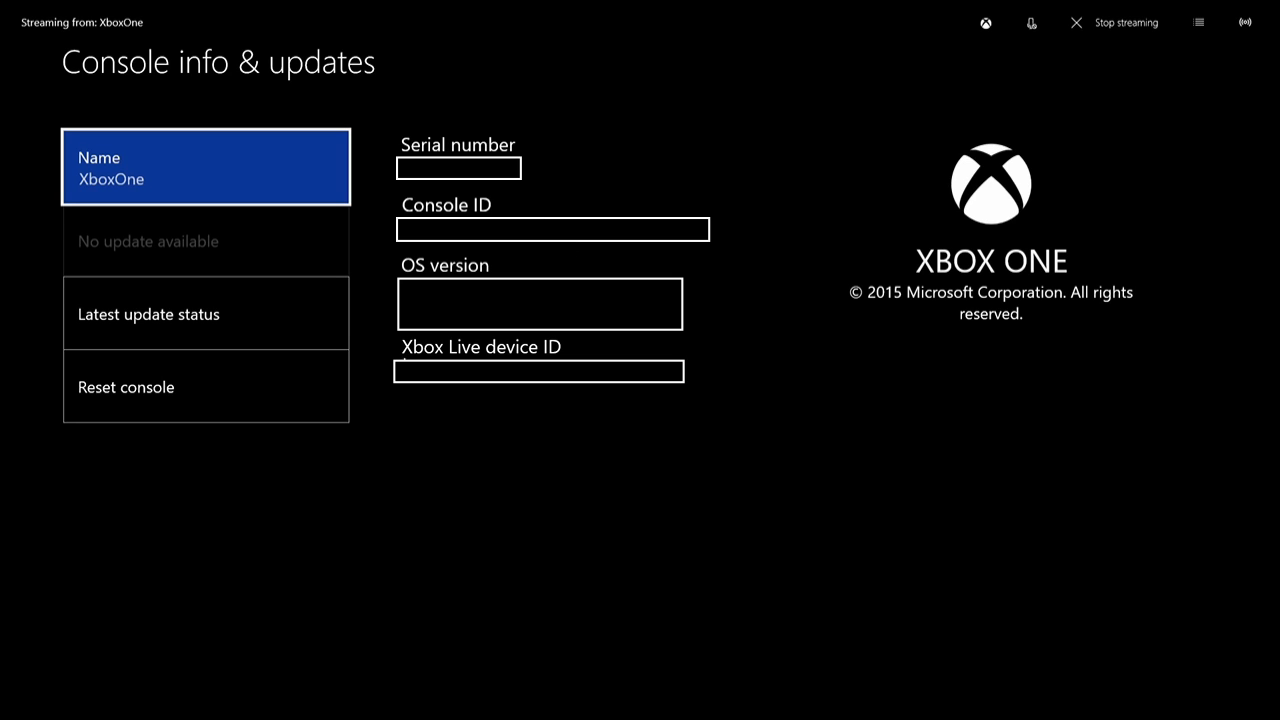
{"action": "mouse_move", "coordinate": [534, 388]}
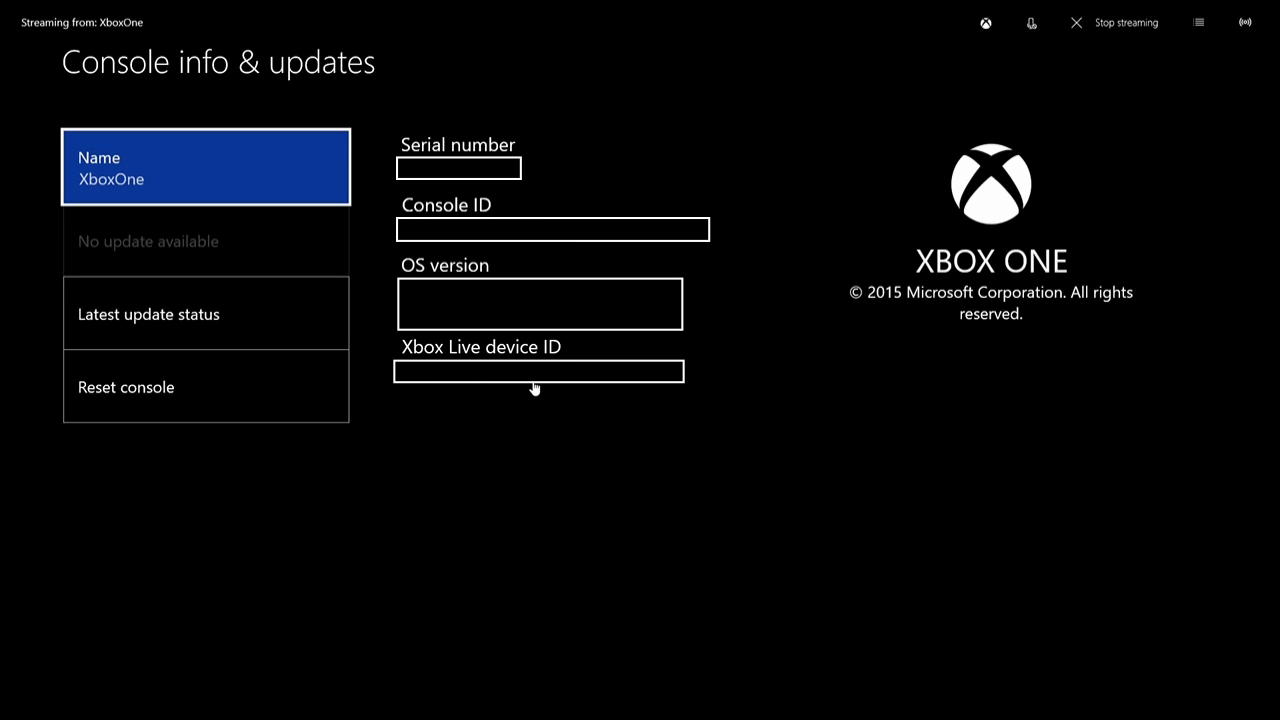
{"action": "mouse_move", "coordinate": [542, 388]}
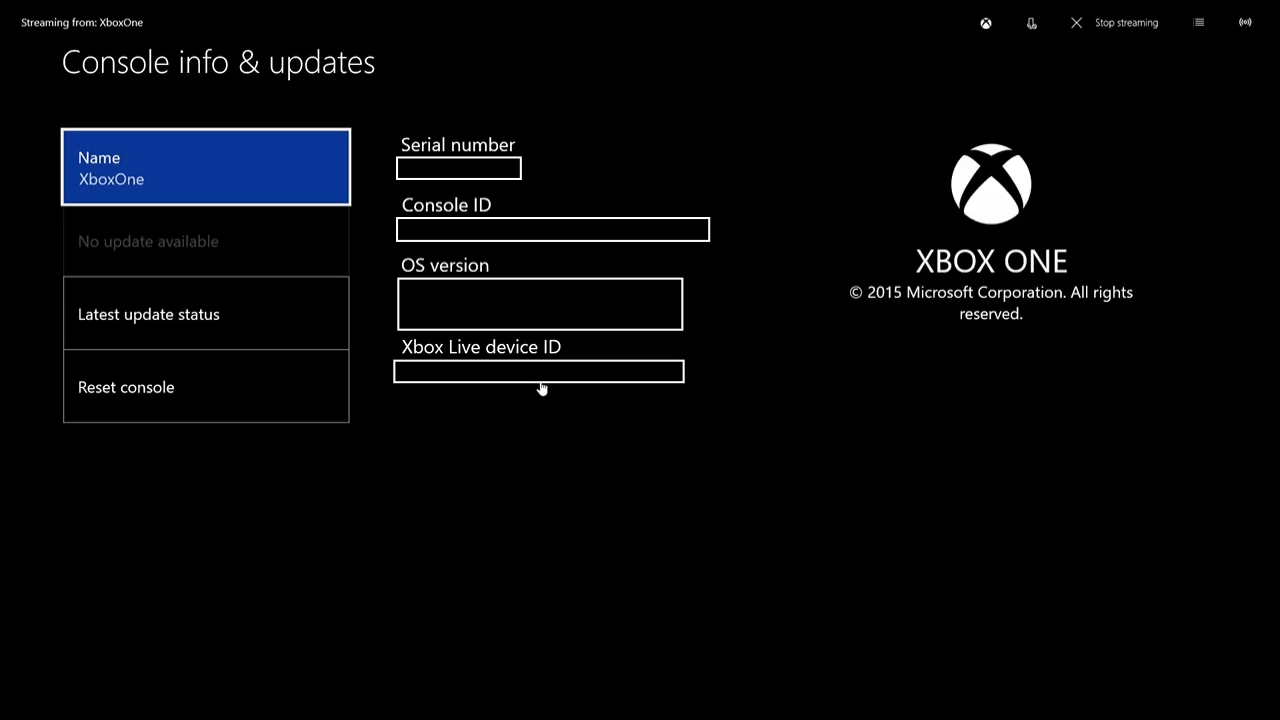
{"action": "mouse_move", "coordinate": [1114, 22]}
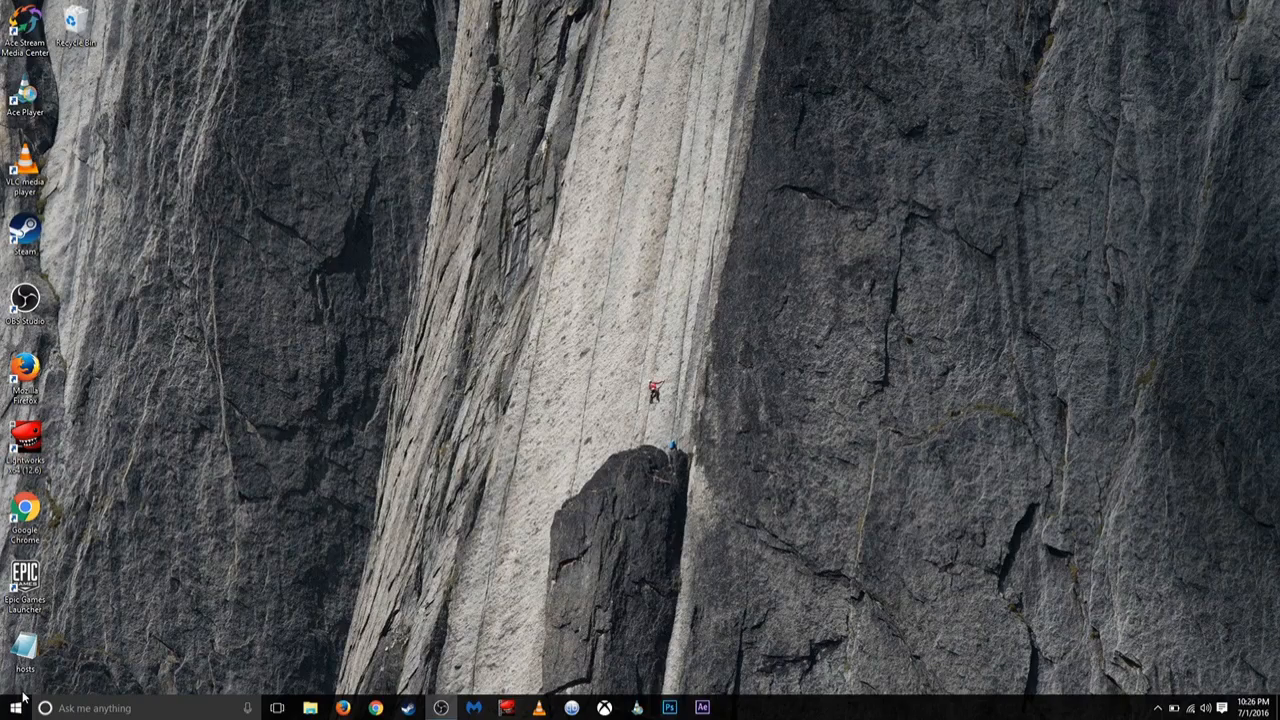
Launch XOON from the Start menu's Most used list.
{"action": "left_click", "coordinate": [14, 708]}
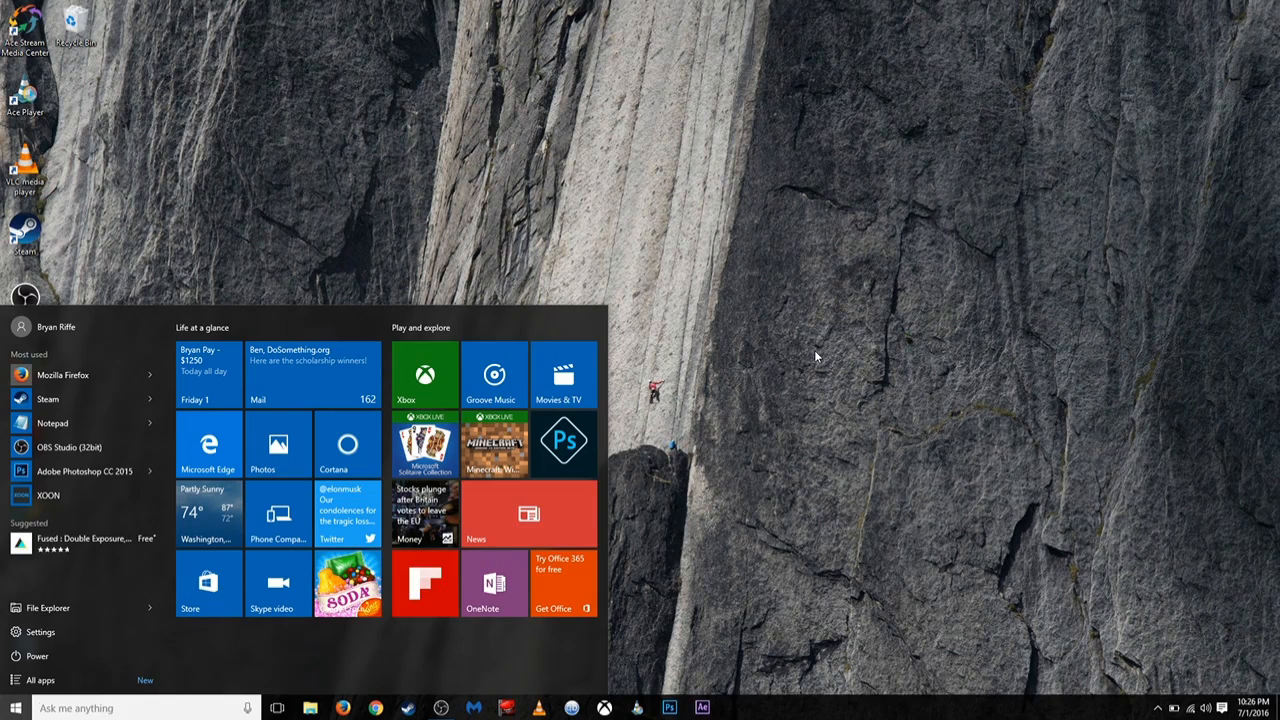
{"action": "mouse_move", "coordinate": [800, 352]}
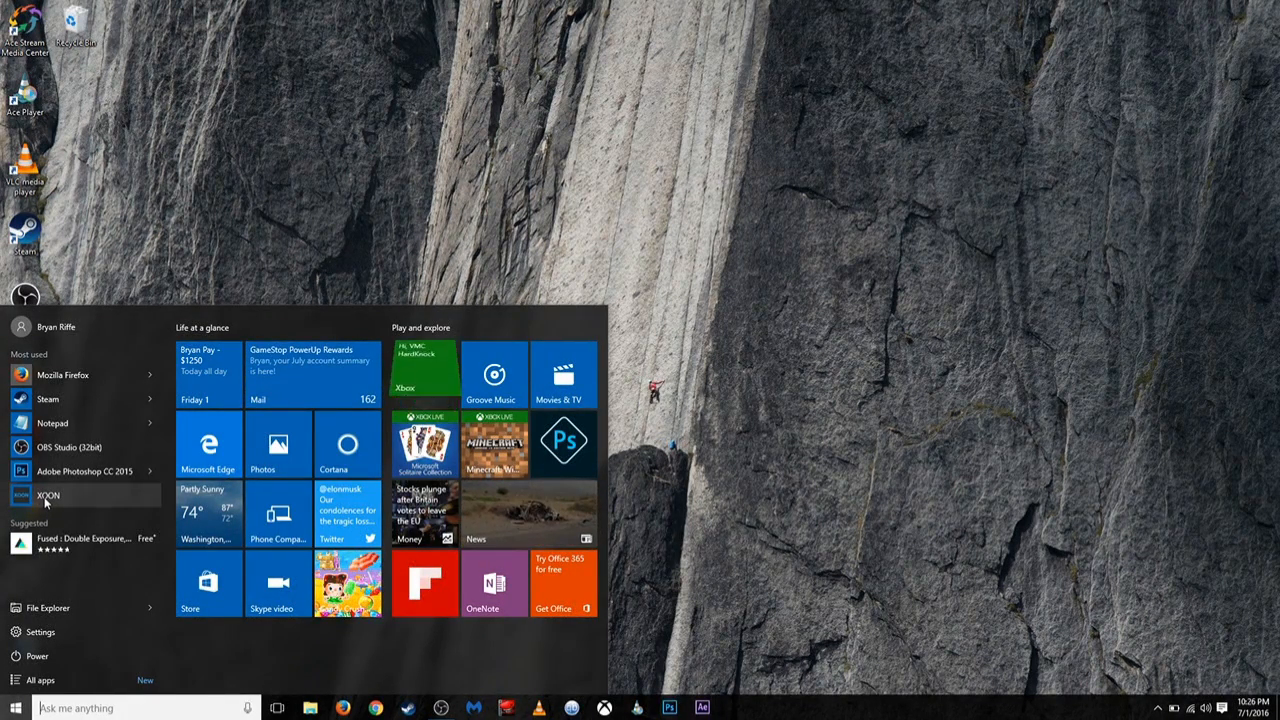
{"action": "left_click", "coordinate": [48, 496]}
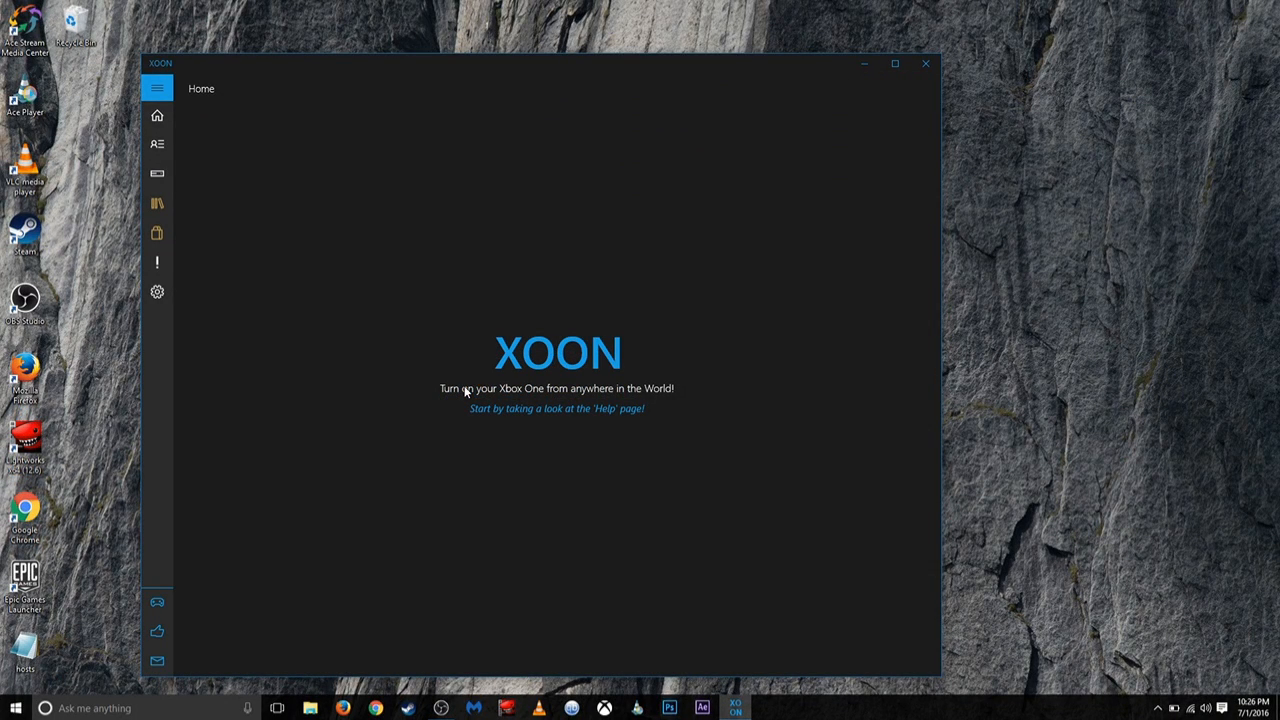
{"action": "mouse_move", "coordinate": [410, 388]}
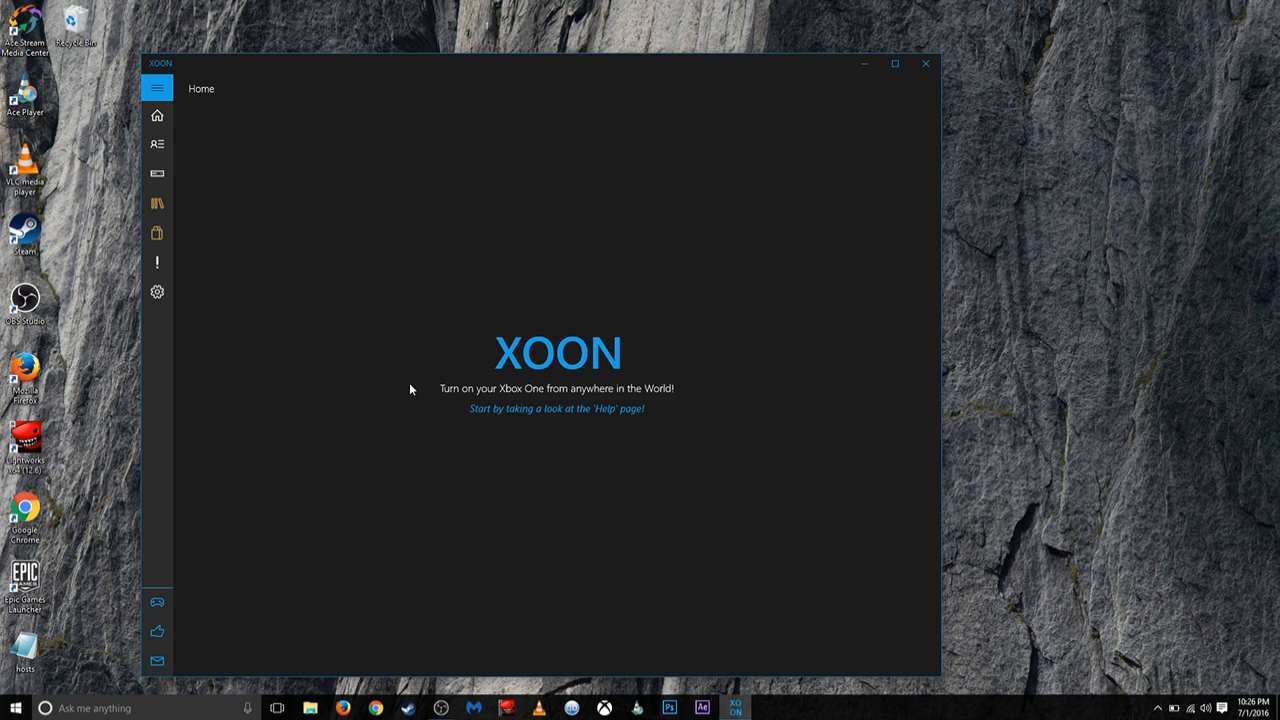
{"action": "mouse_move", "coordinate": [292, 276]}
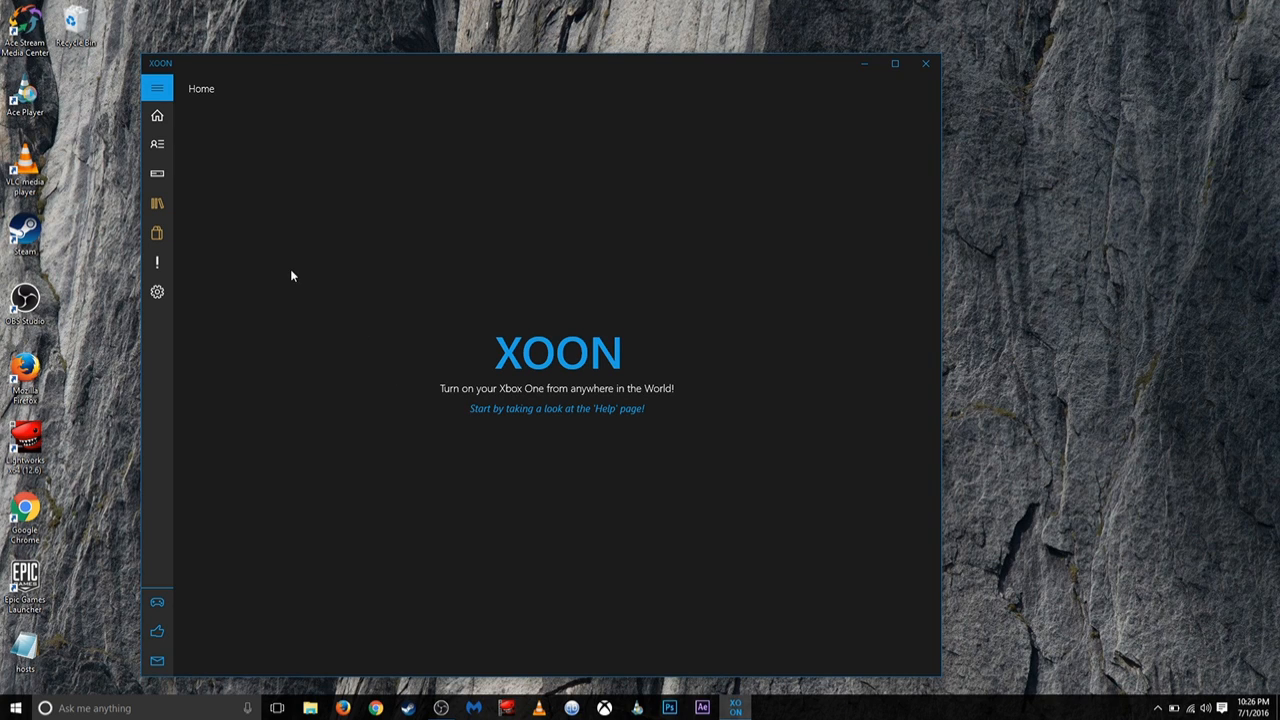
Show XOON's Personal Data page with the IP address and Xbox Live device ID fields.
{"action": "left_click", "coordinate": [156, 144]}
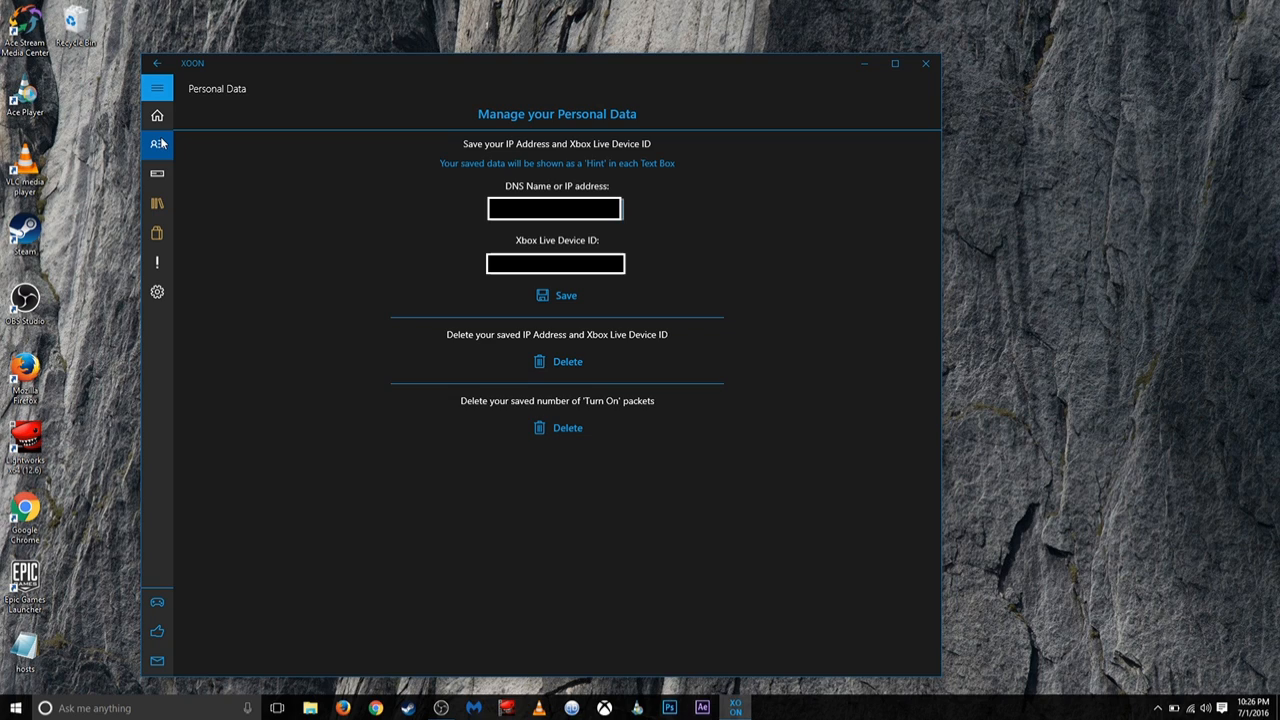
{"action": "mouse_move", "coordinate": [296, 256]}
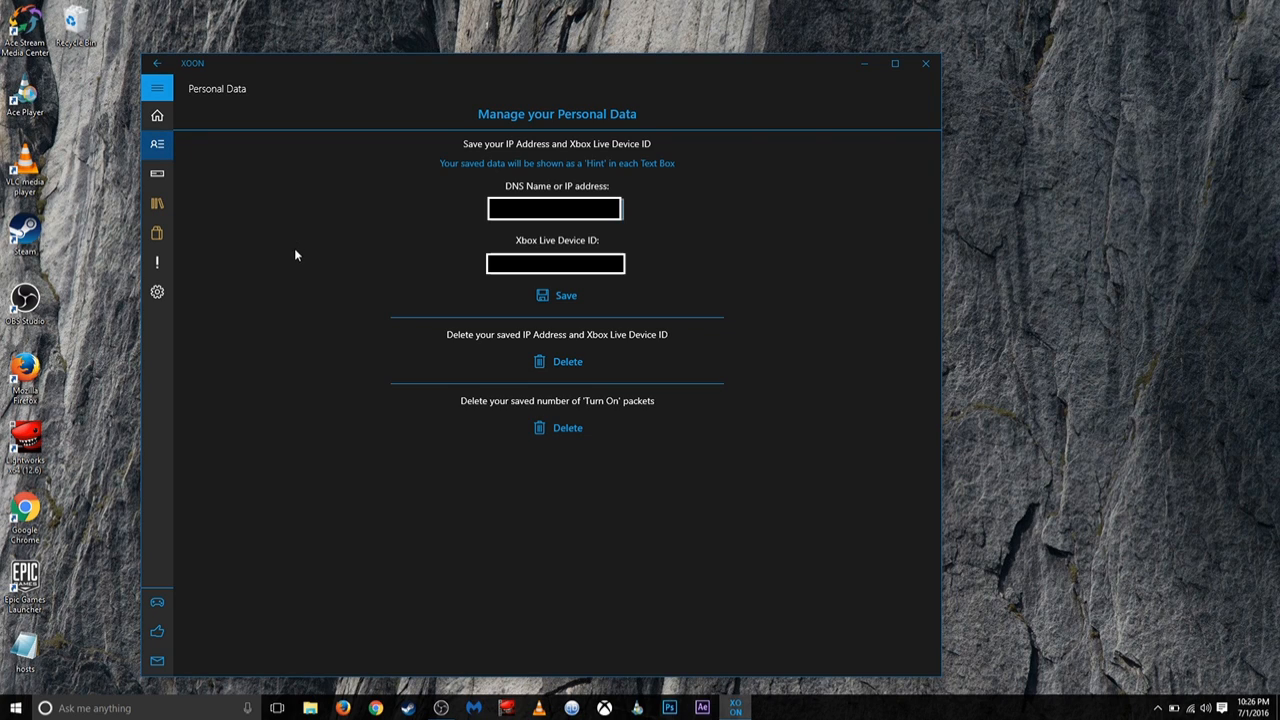
{"action": "mouse_move", "coordinate": [240, 292]}
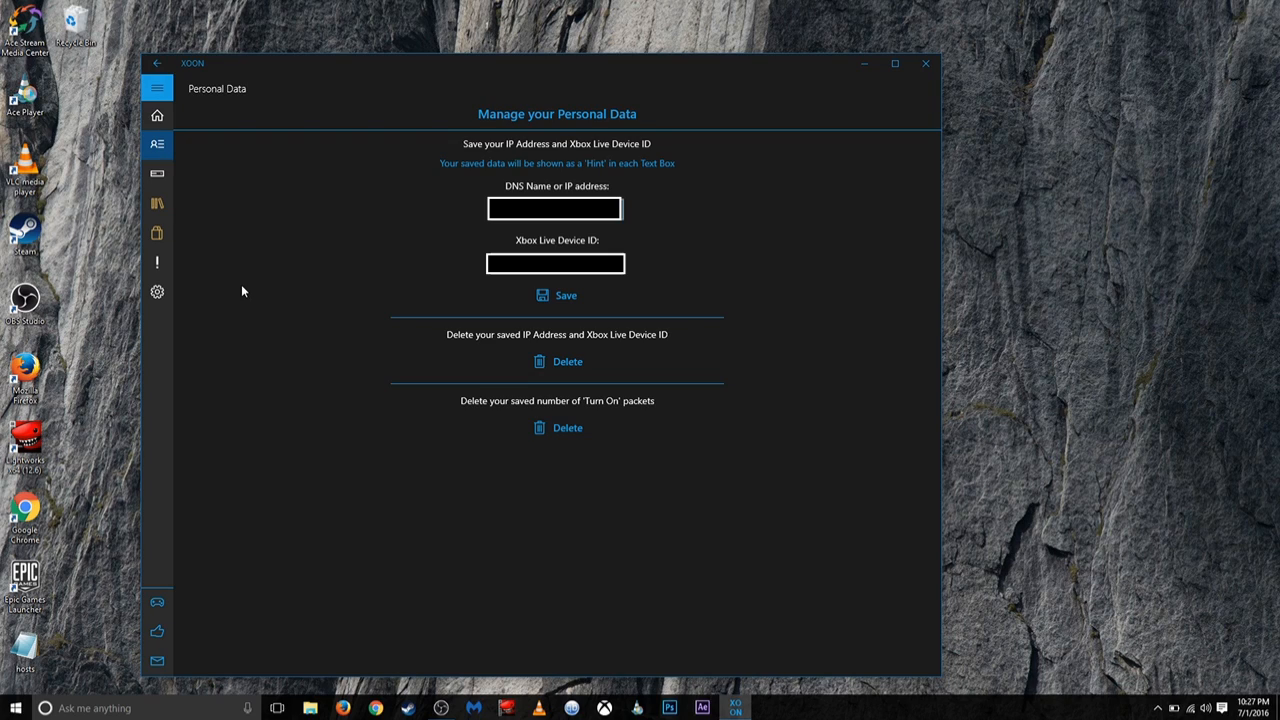
{"action": "mouse_move", "coordinate": [572, 196]}
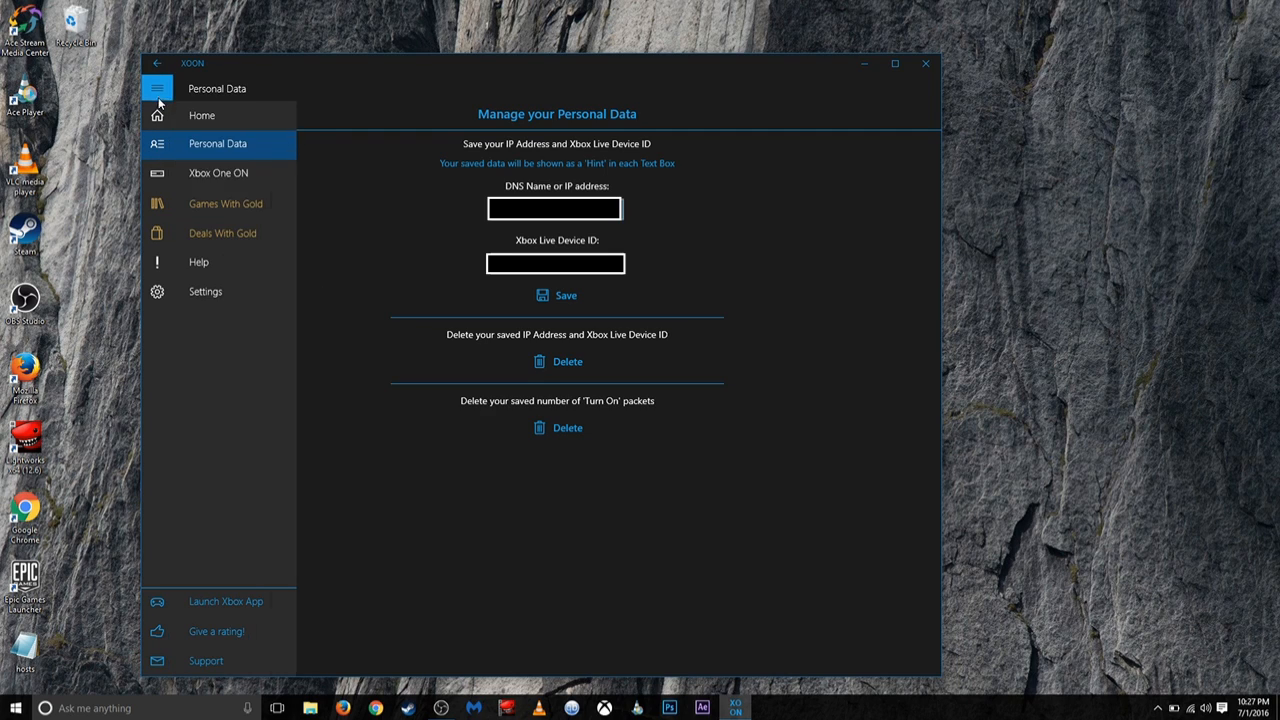
{"action": "mouse_move", "coordinate": [218, 172]}
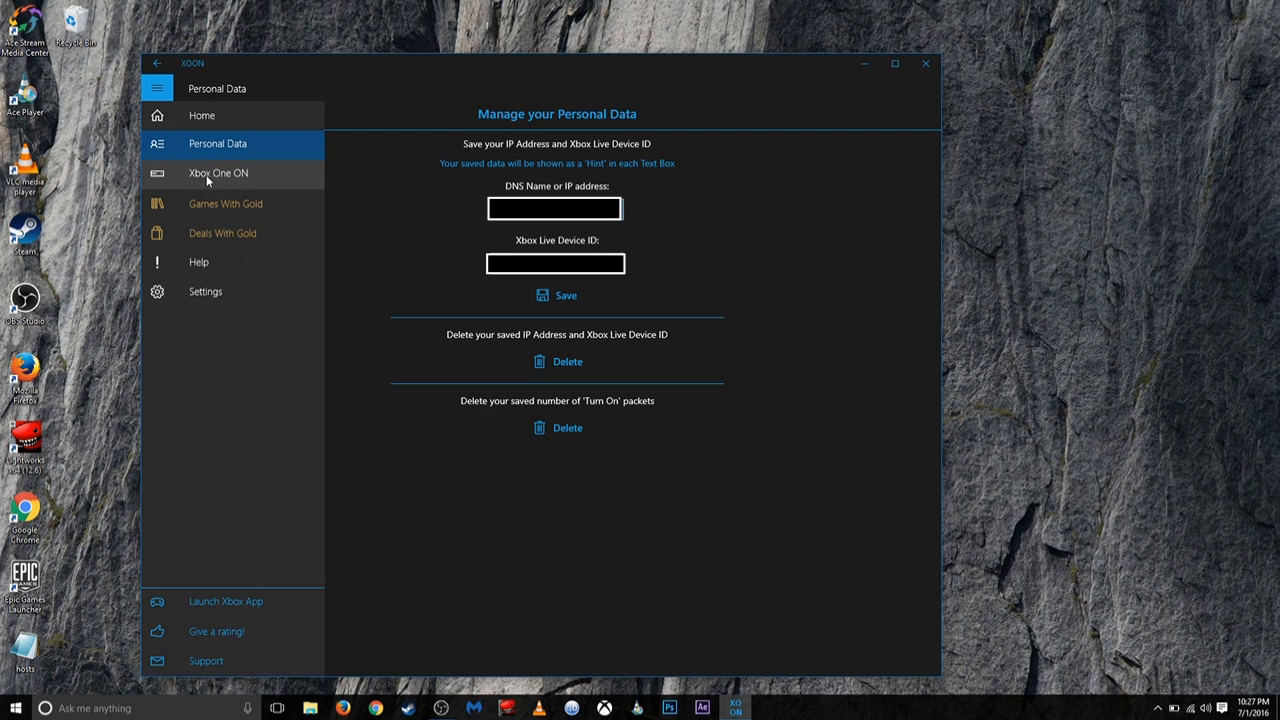
On the Xbox One ON page, switch 'Use your saved data' to On.
{"action": "left_click", "coordinate": [218, 172]}
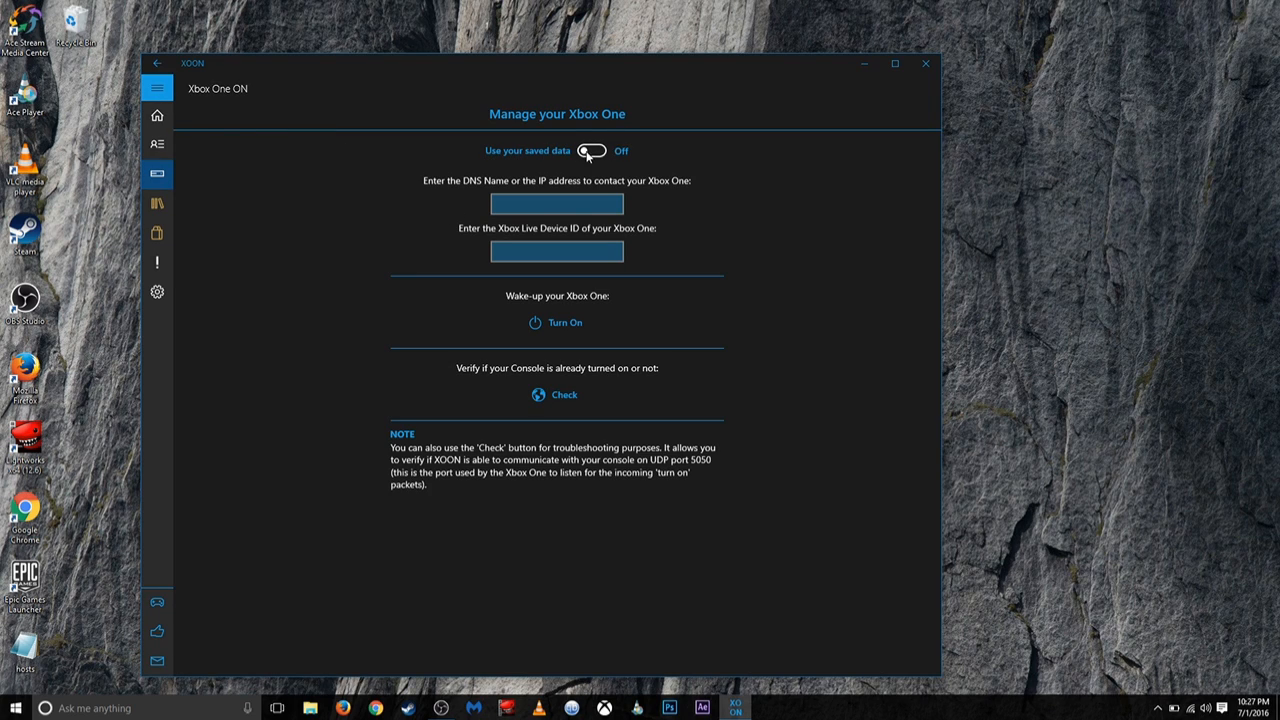
{"action": "left_click", "coordinate": [592, 150]}
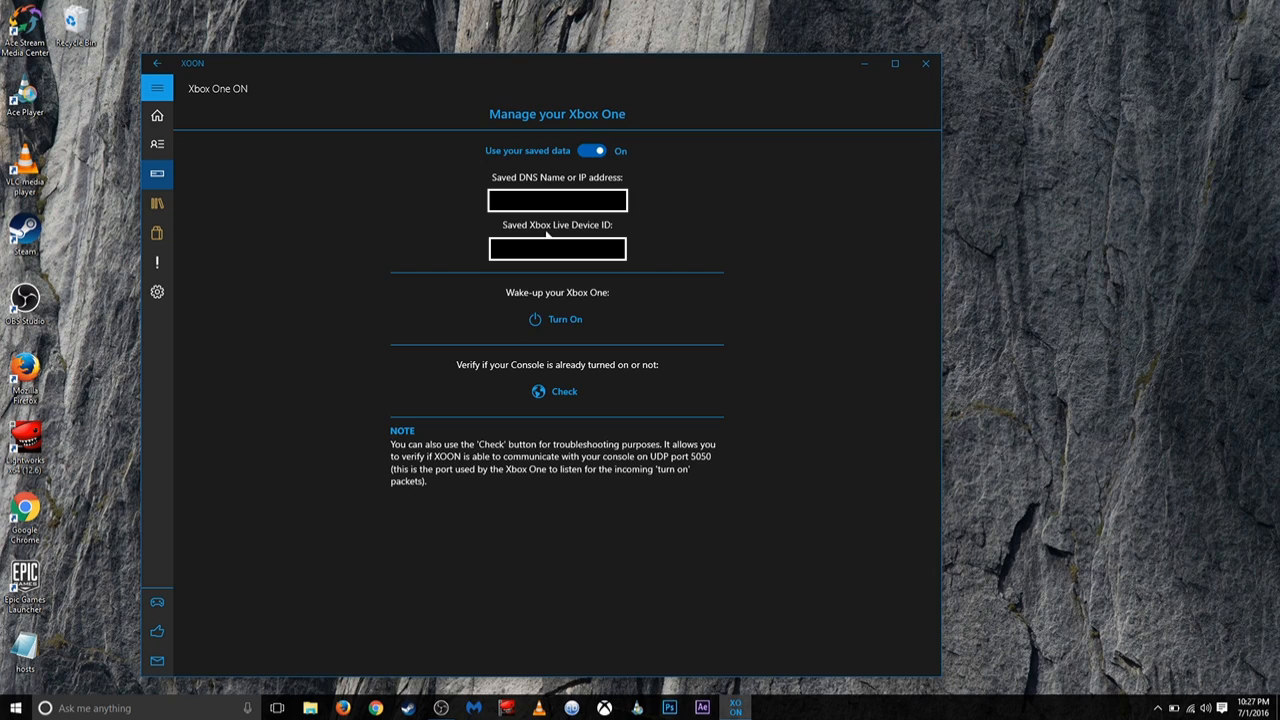
{"action": "mouse_move", "coordinate": [420, 380]}
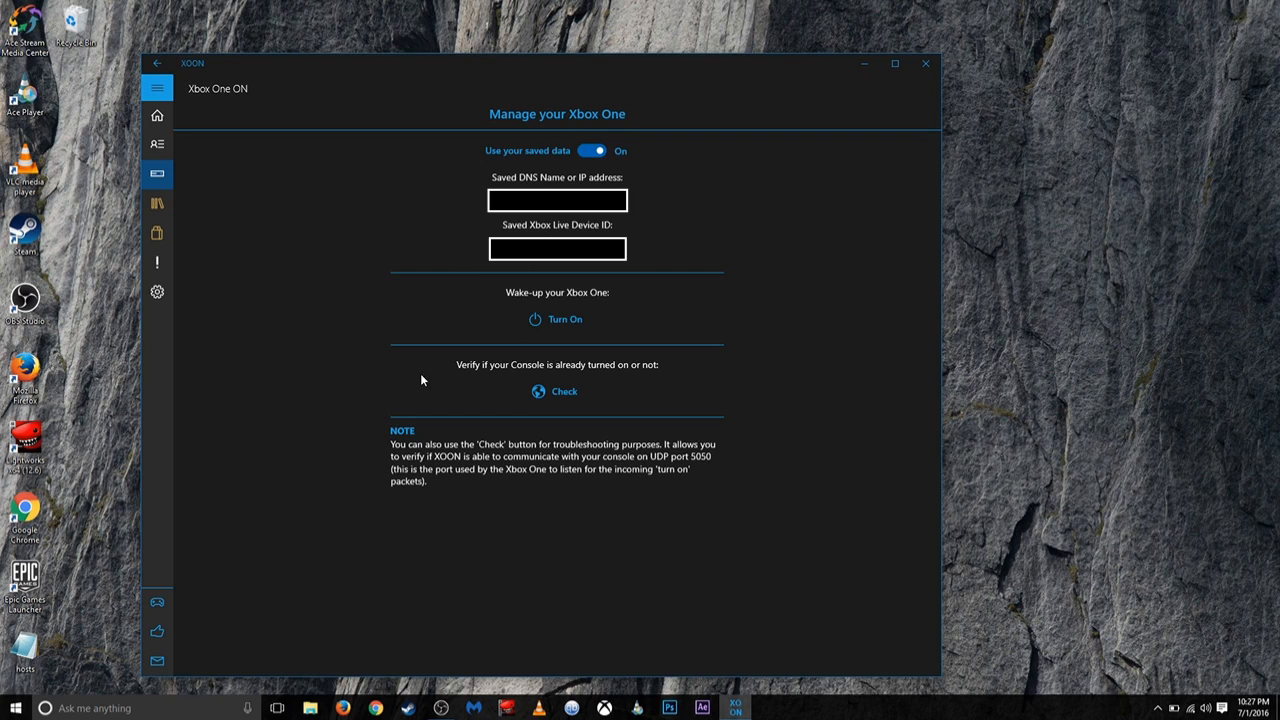
{"action": "mouse_move", "coordinate": [556, 320]}
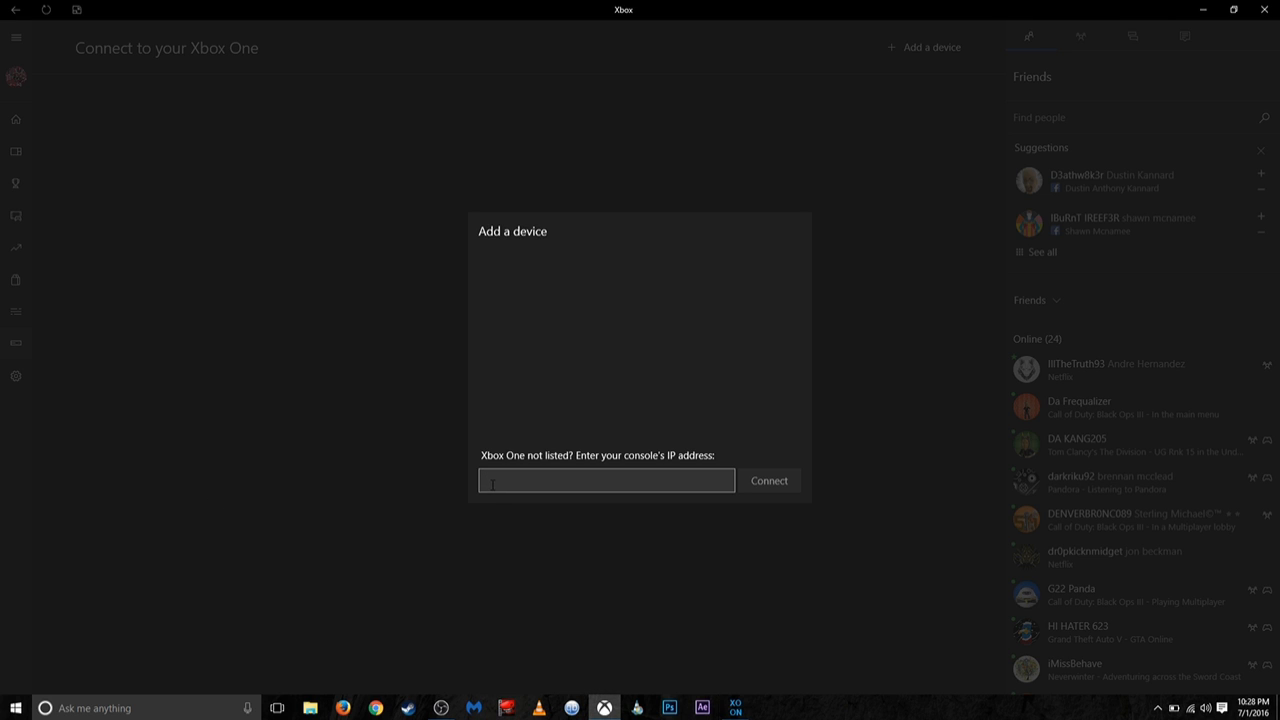
{"action": "mouse_move", "coordinate": [220, 448]}
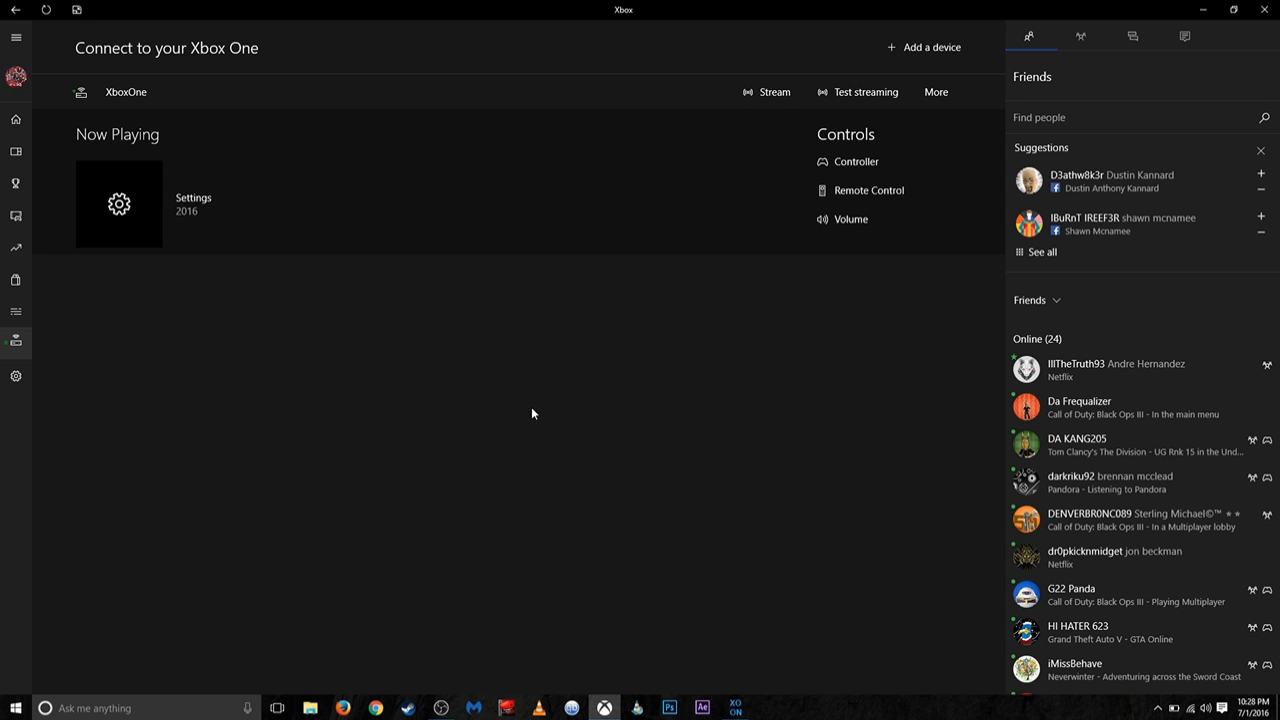
{"action": "mouse_move", "coordinate": [648, 136]}
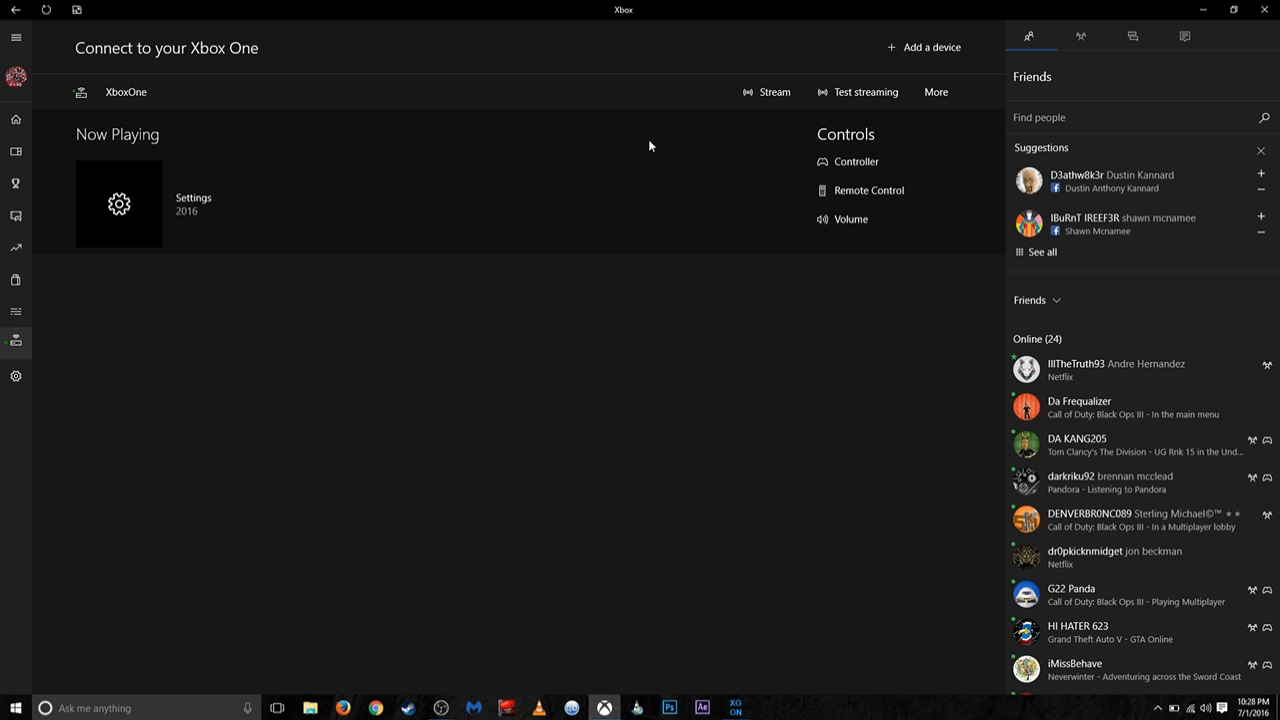
{"action": "mouse_move", "coordinate": [764, 200]}
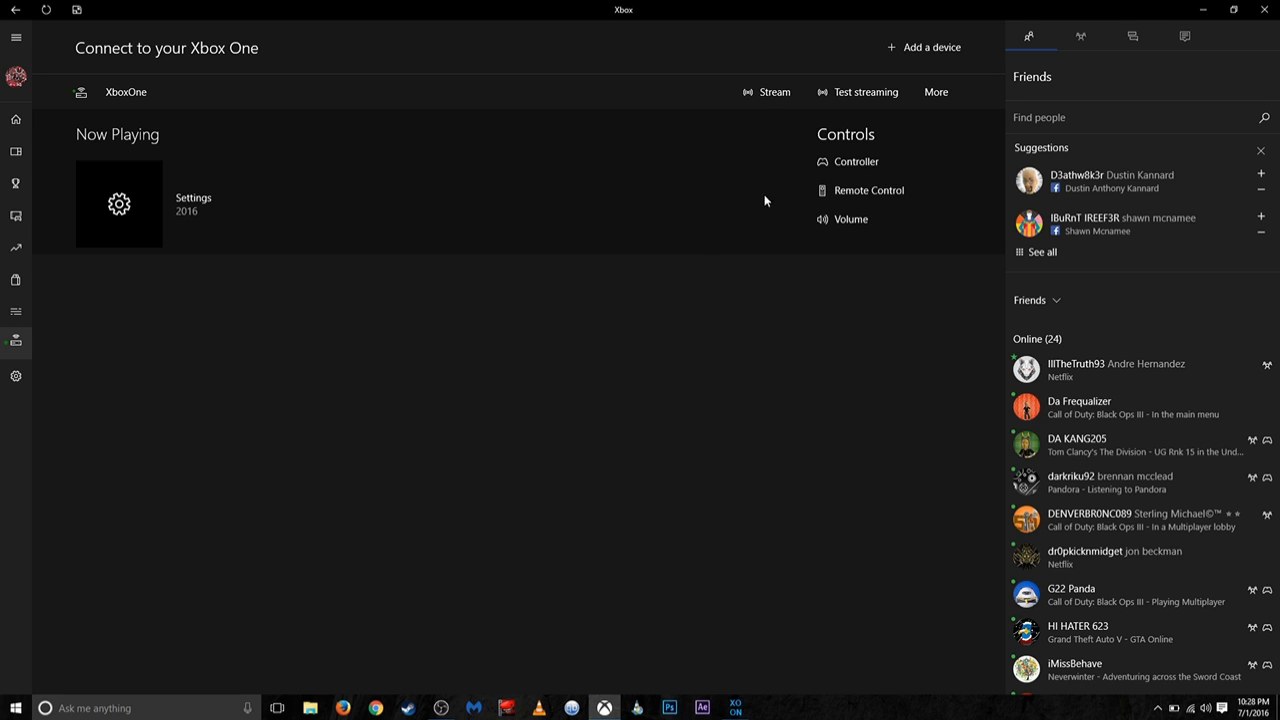
Start streaming from the connected XboxOne console.
{"action": "left_click", "coordinate": [768, 92]}
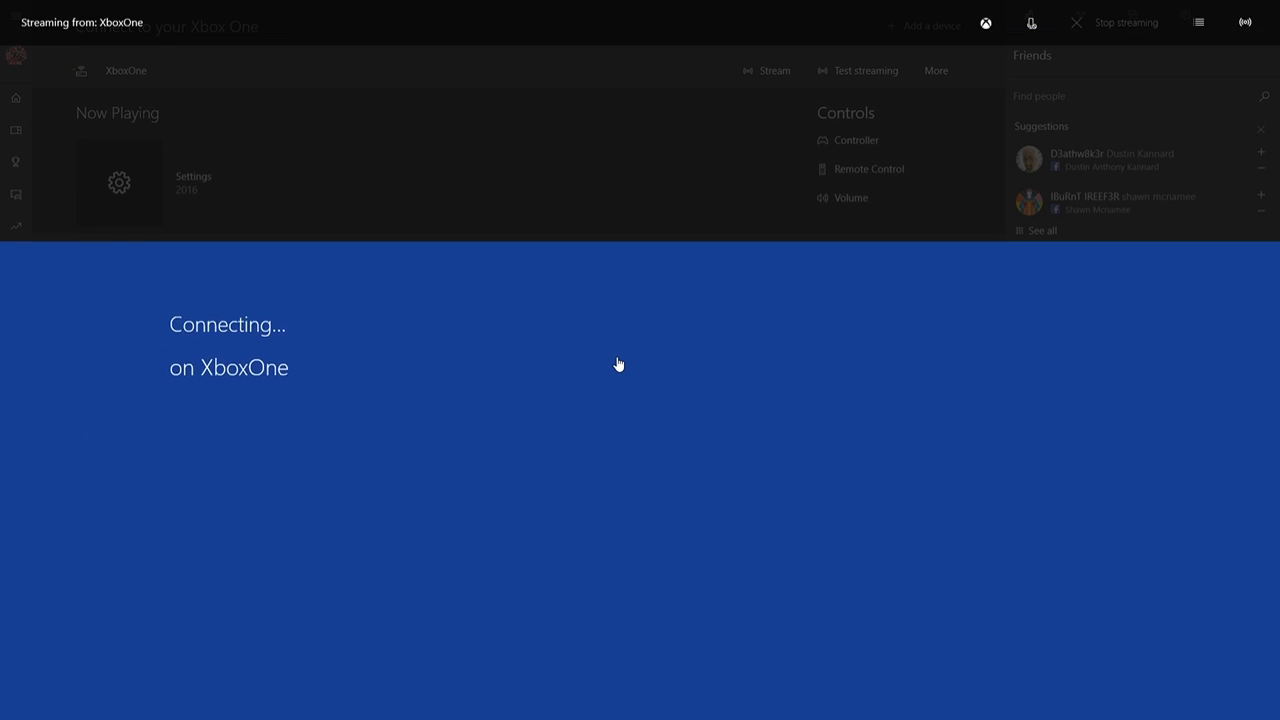